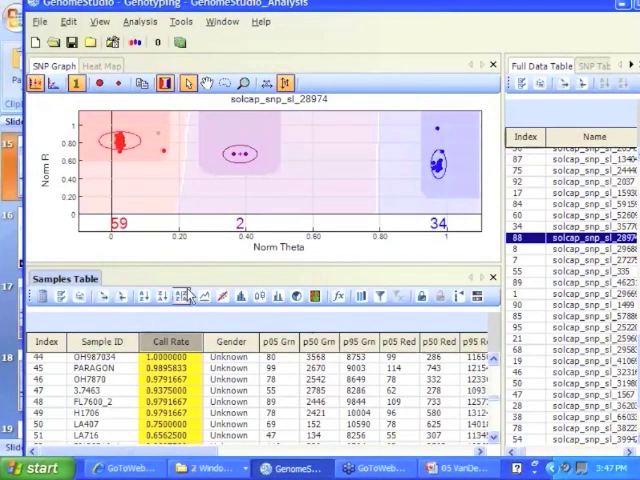
{"action": "mouse_move", "coordinate": [163, 296]}
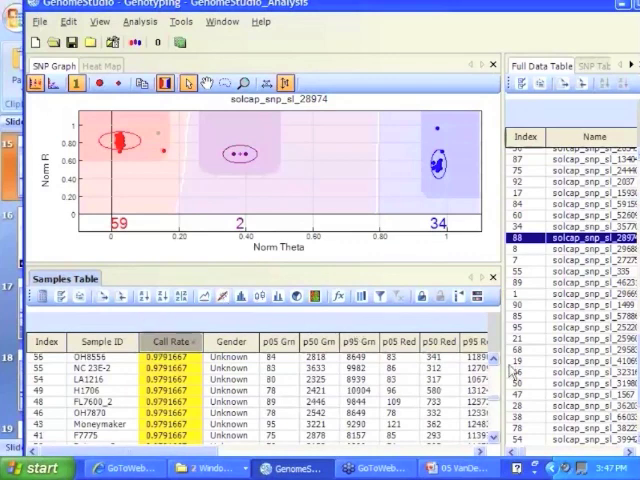
- Scroll down the call-rate-sorted samples table to the low-scoring LA716
{"action": "scroll", "scroll_direction": "down", "scroll_amount": 3}
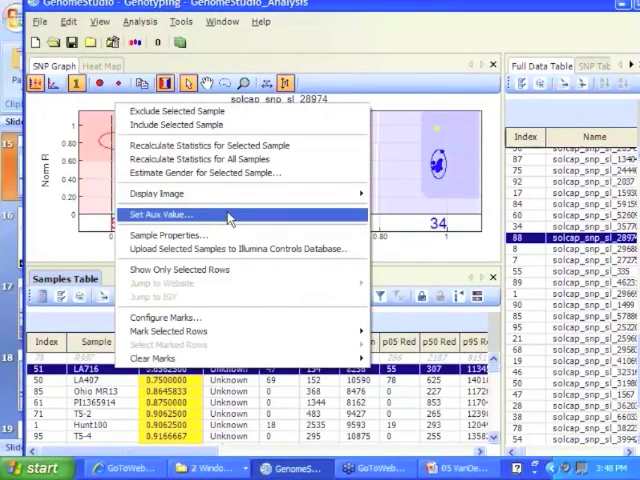
{"action": "mouse_move", "coordinate": [172, 111]}
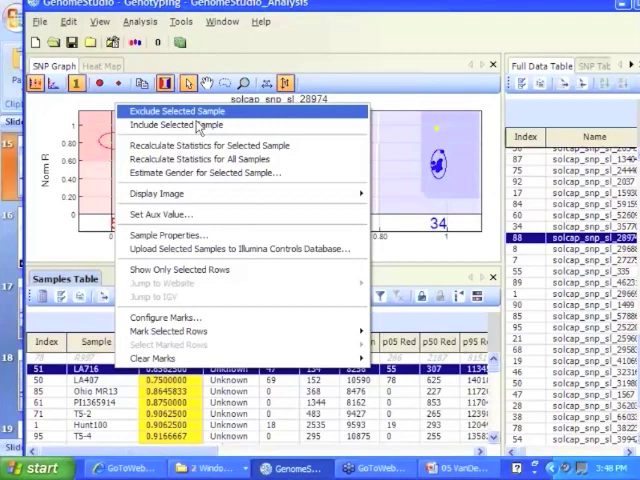
{"action": "mouse_move", "coordinate": [180, 125]}
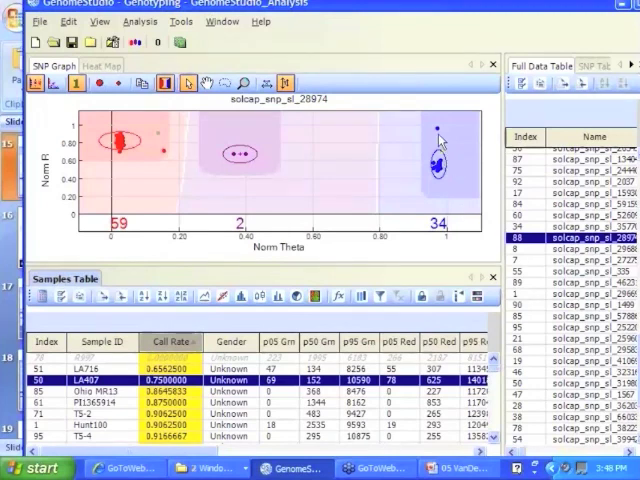
{"action": "mouse_move", "coordinate": [430, 135]}
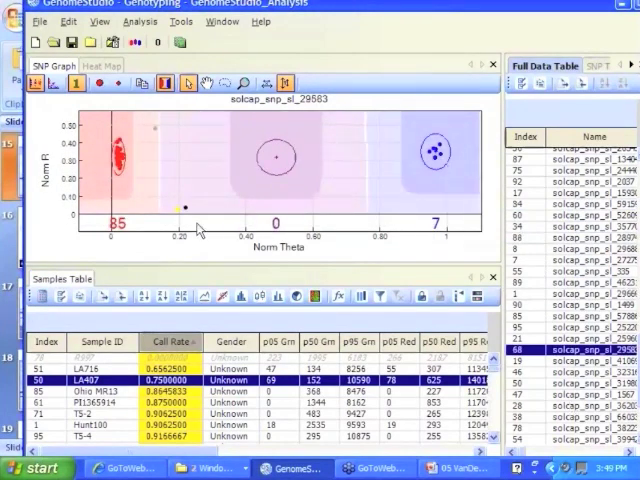
{"action": "mouse_move", "coordinate": [179, 207]}
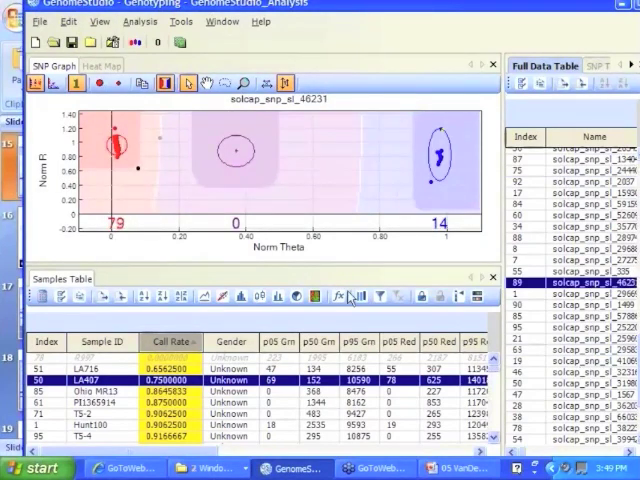
{"action": "mouse_move", "coordinate": [133, 172]}
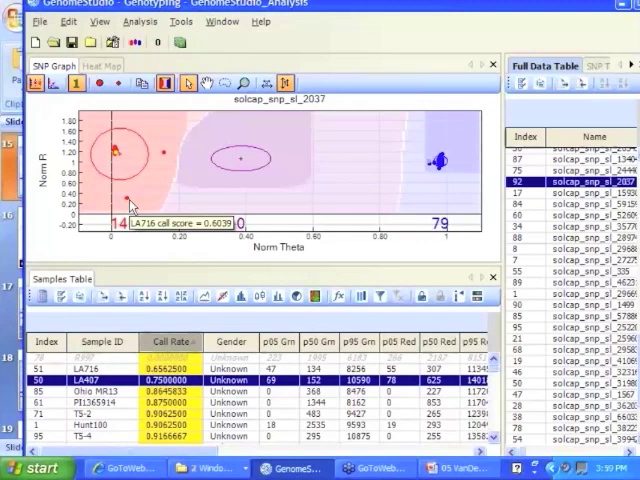
{"action": "mouse_move", "coordinate": [136, 205]}
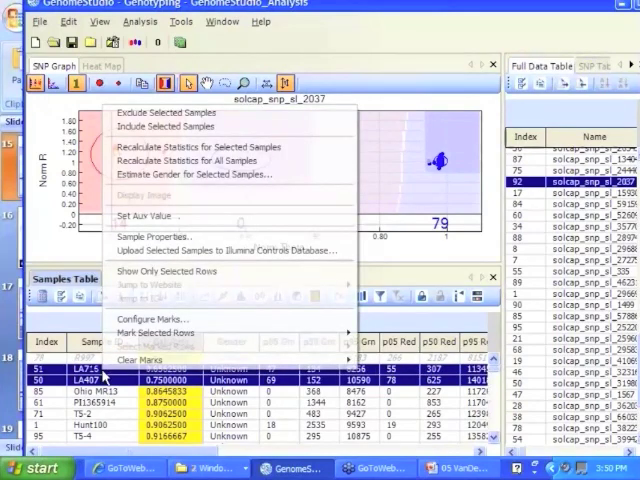
{"action": "mouse_move", "coordinate": [155, 345]}
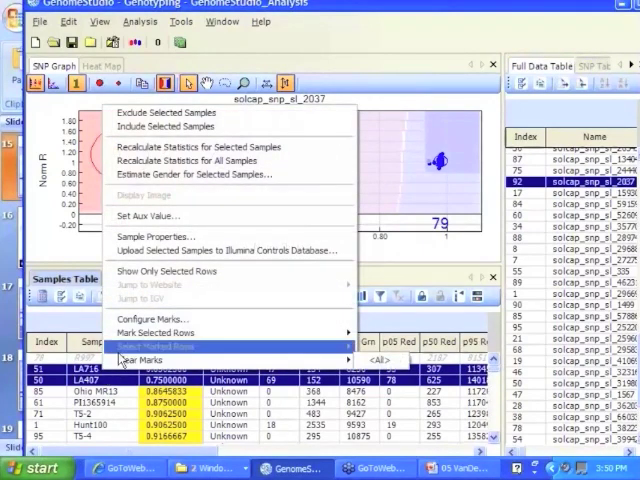
- Add a new sample mark named 'wild' with the LimeGreen colour
{"action": "left_click", "coordinate": [152, 318]}
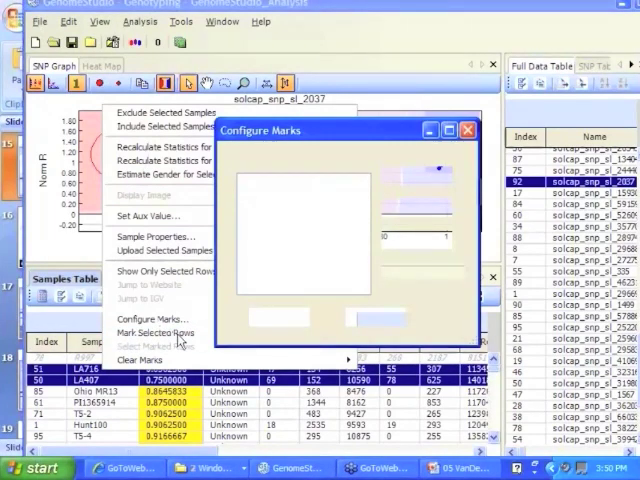
{"action": "left_click", "coordinate": [152, 319]}
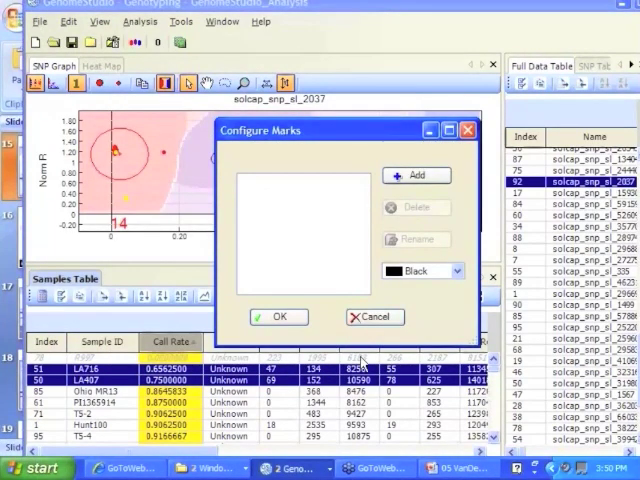
{"action": "mouse_move", "coordinate": [500, 150]}
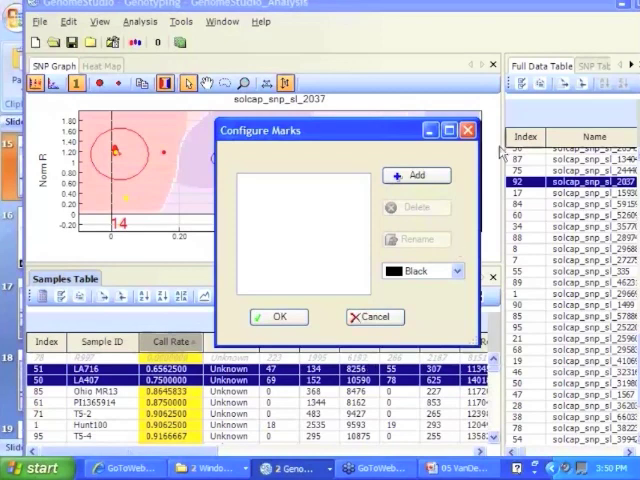
{"action": "left_click", "coordinate": [416, 175]}
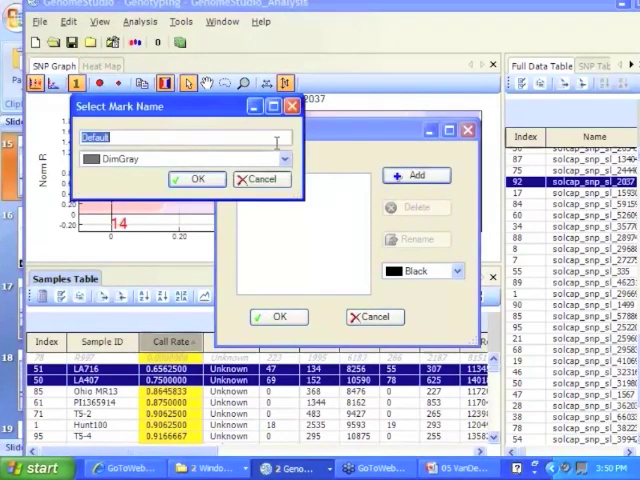
{"action": "type", "text": "wild tu"}
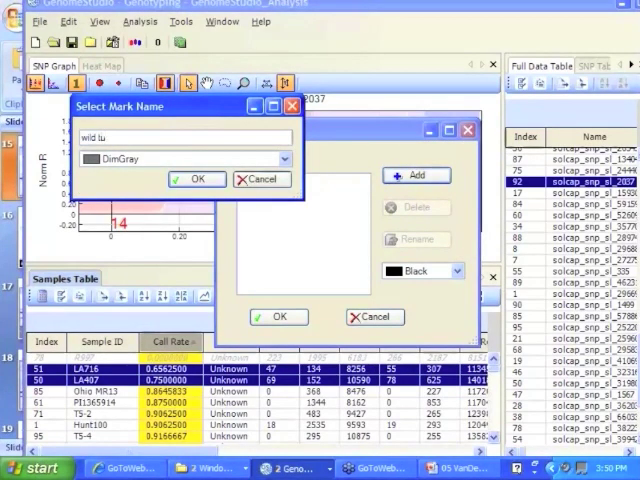
{"action": "key", "text": "BackSpace"}
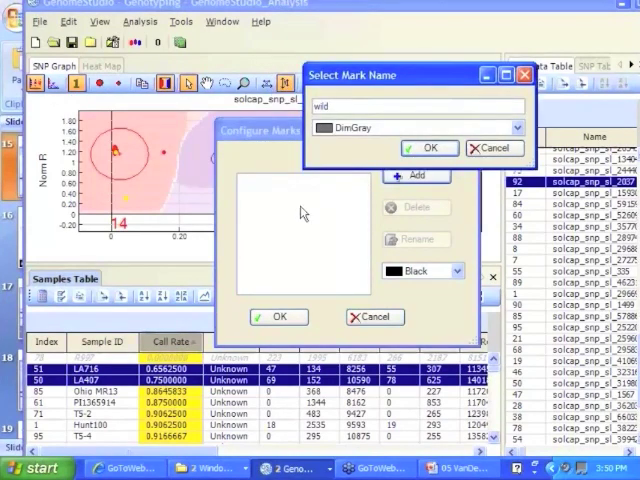
{"action": "left_click", "coordinate": [515, 130]}
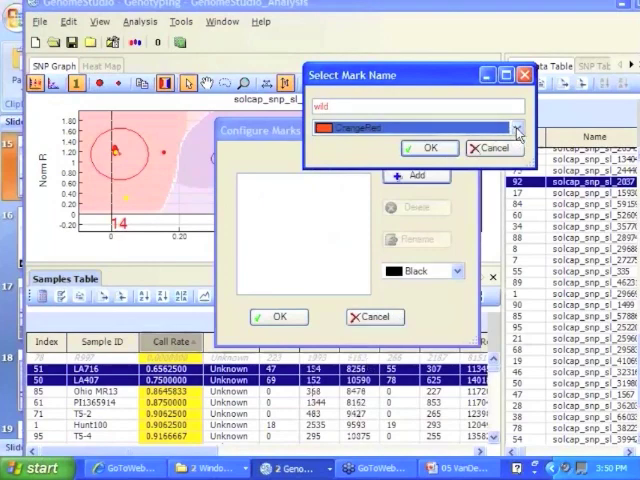
{"action": "left_click", "coordinate": [517, 128]}
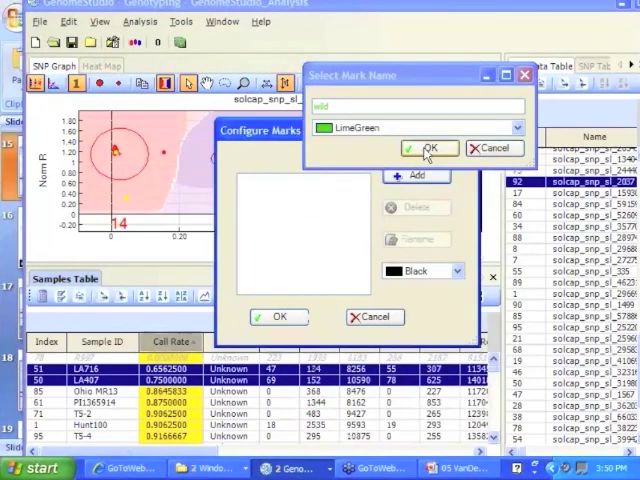
{"action": "left_click", "coordinate": [428, 148]}
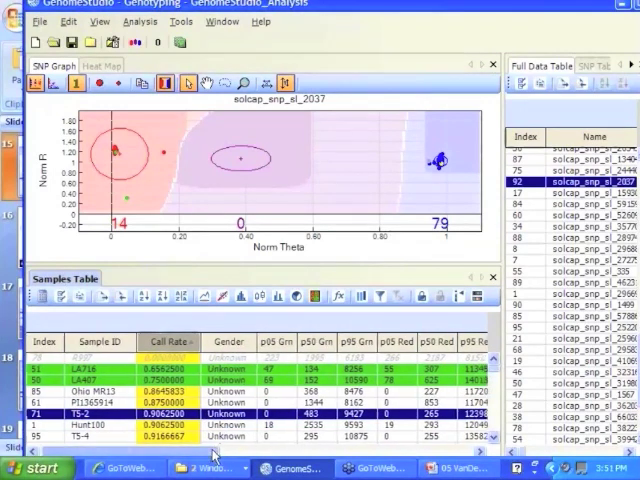
- Scroll the samples table right to show p10 GC, p50 GC and error-rate columns
{"action": "scroll", "scroll_direction": "right", "scroll_amount": 3}
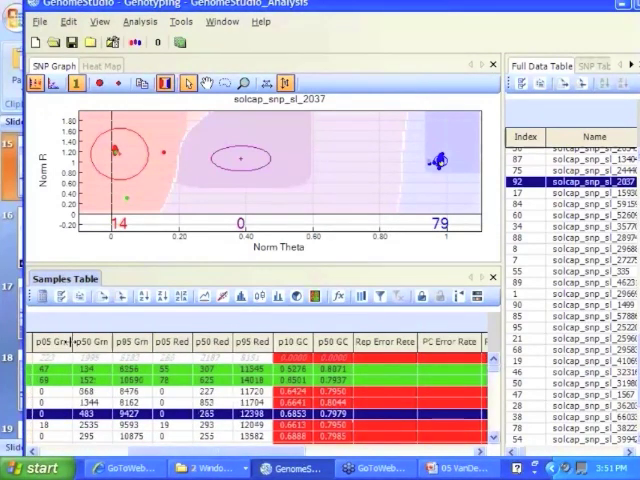
{"action": "mouse_move", "coordinate": [243, 356]}
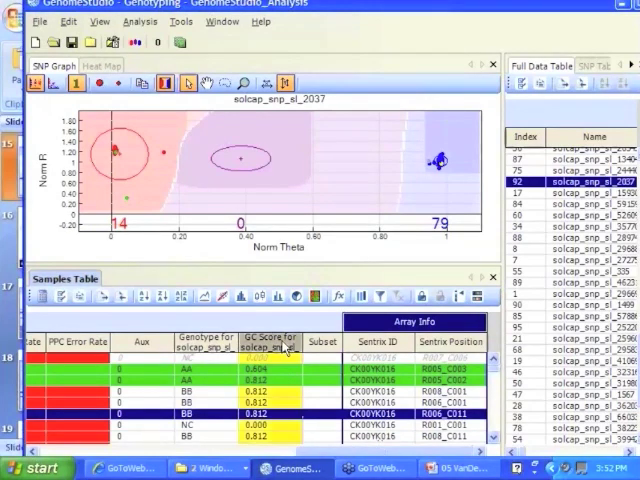
{"action": "mouse_move", "coordinate": [240, 296]}
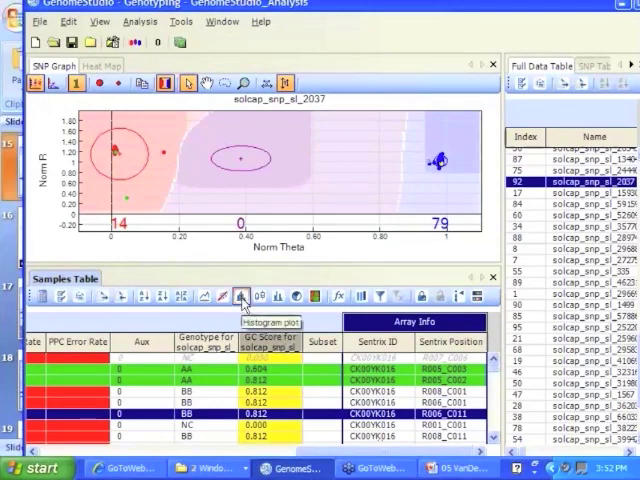
- Open a frequency histogram plot of the samples by call rate
{"action": "left_click", "coordinate": [240, 295]}
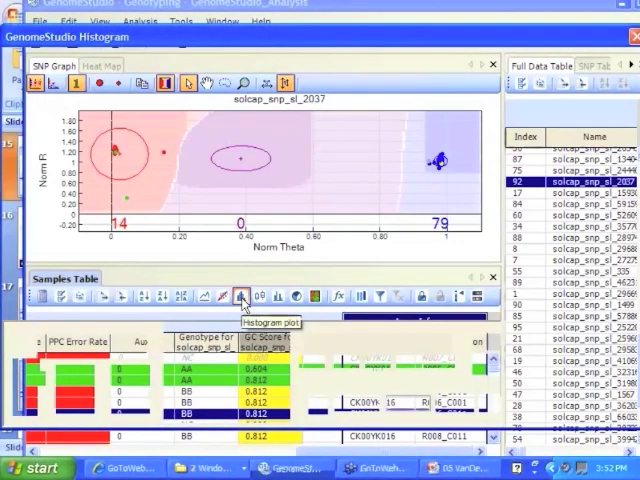
{"action": "left_click", "coordinate": [241, 296]}
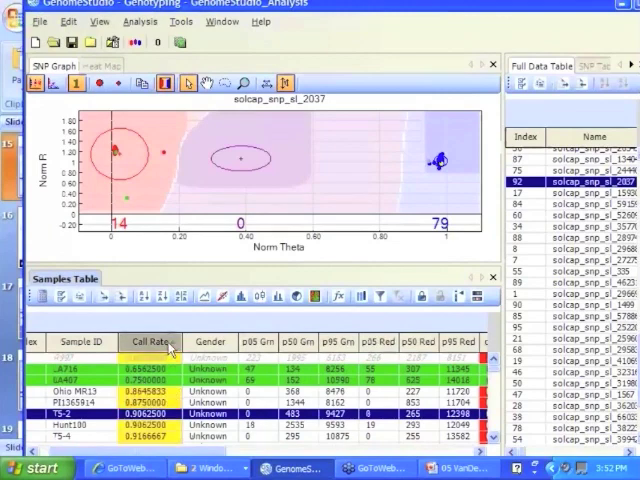
{"action": "left_click", "coordinate": [277, 295]}
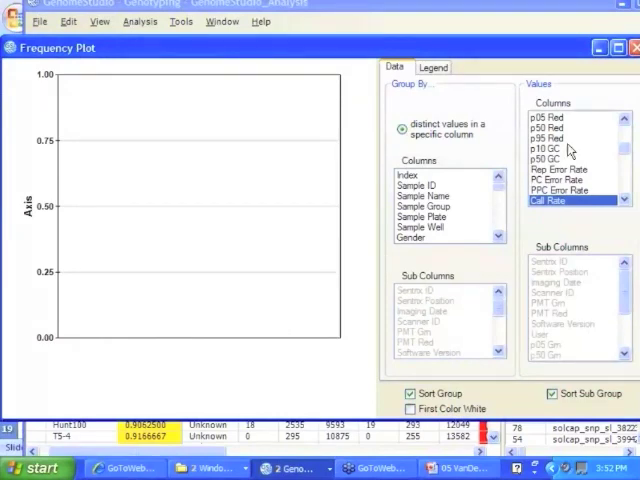
{"action": "mouse_move", "coordinate": [620, 200]}
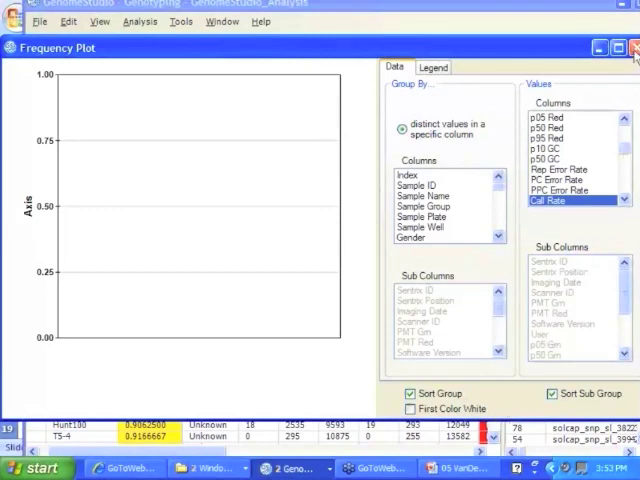
- Close the frequency plot and select the Sample ID and Call Rate columns
{"action": "left_click", "coordinate": [624, 47]}
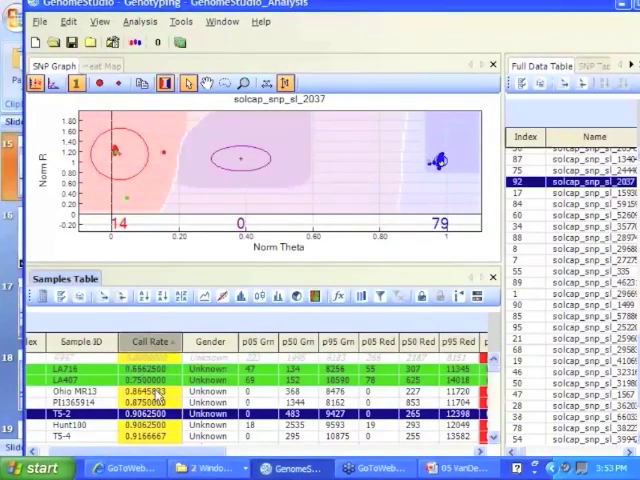
{"action": "left_click", "coordinate": [131, 342]}
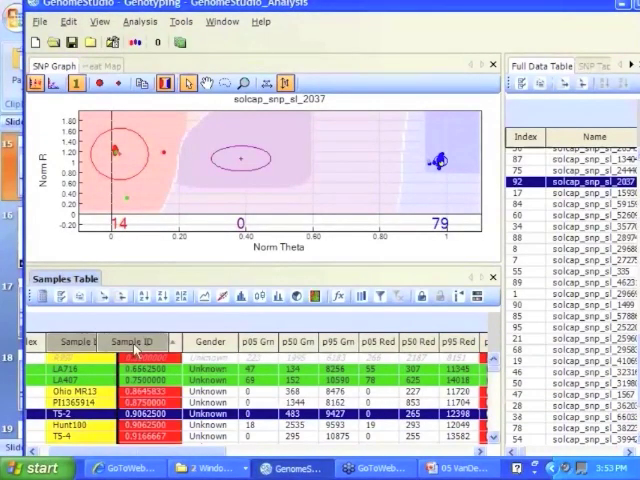
{"action": "left_click", "coordinate": [132, 341]}
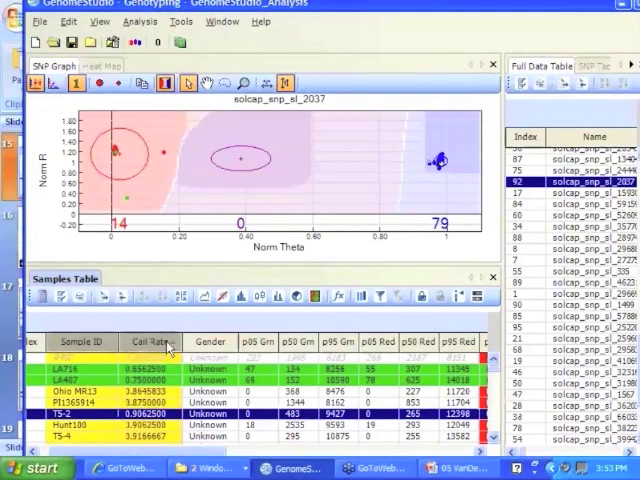
{"action": "mouse_move", "coordinate": [278, 295]}
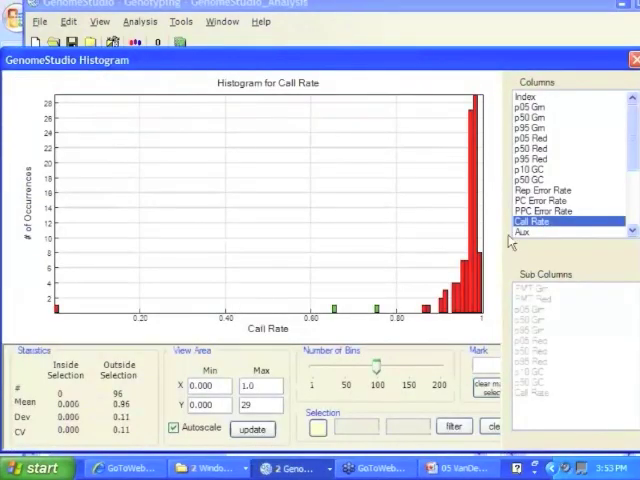
{"action": "mouse_move", "coordinate": [530, 253]}
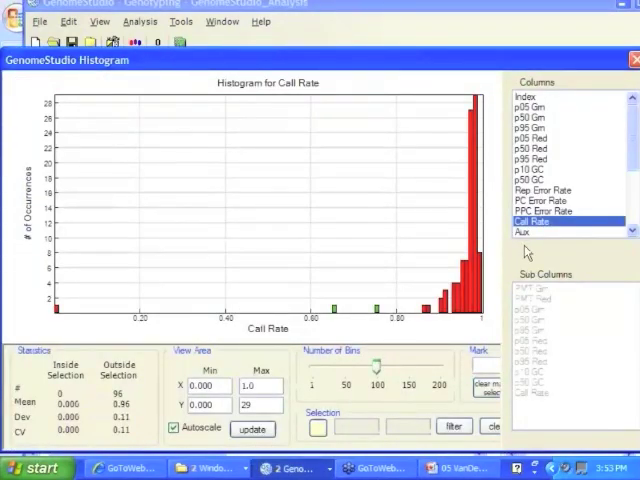
{"action": "mouse_move", "coordinate": [375, 320]}
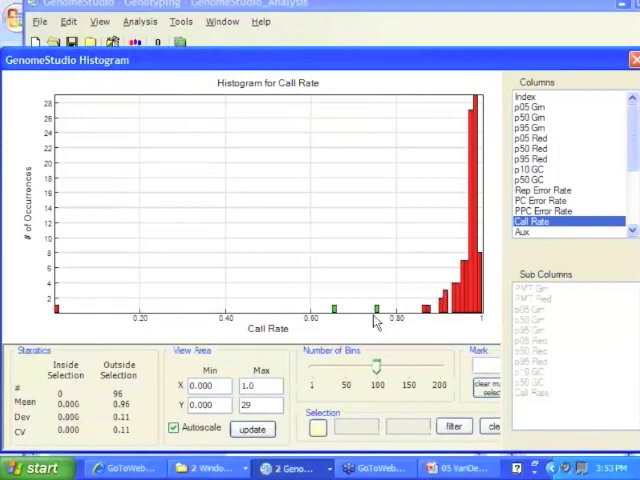
{"action": "mouse_move", "coordinate": [380, 315]}
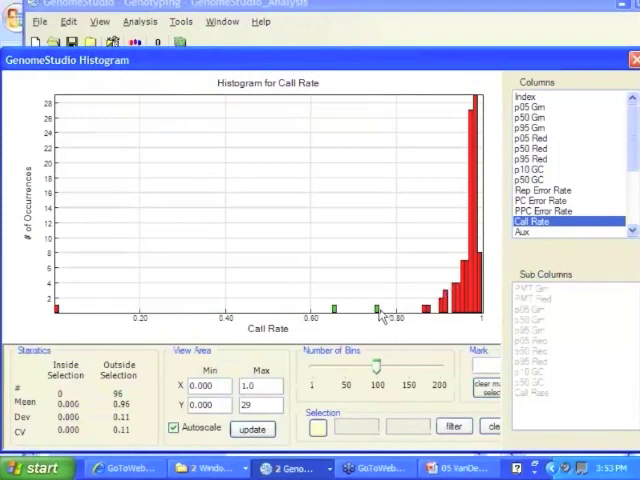
{"action": "mouse_move", "coordinate": [336, 312]}
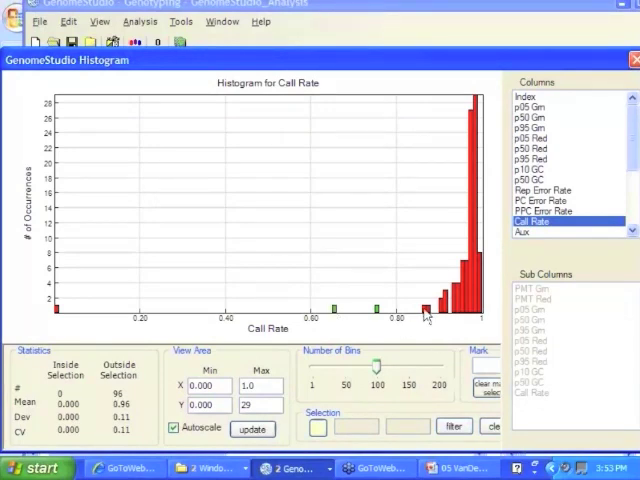
{"action": "mouse_move", "coordinate": [458, 318]}
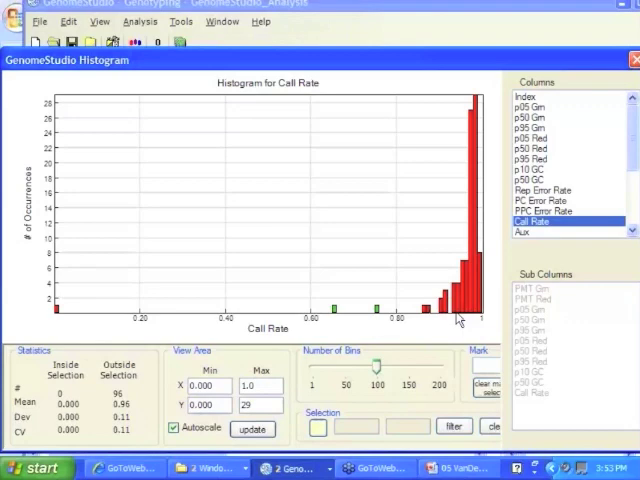
{"action": "mouse_move", "coordinate": [462, 315]}
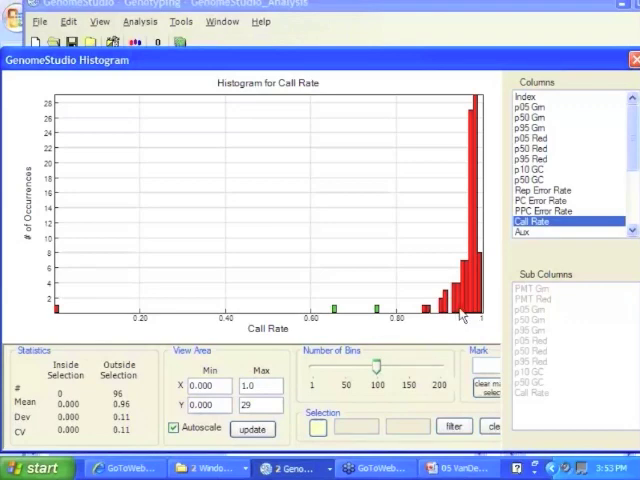
{"action": "mouse_move", "coordinate": [330, 312]}
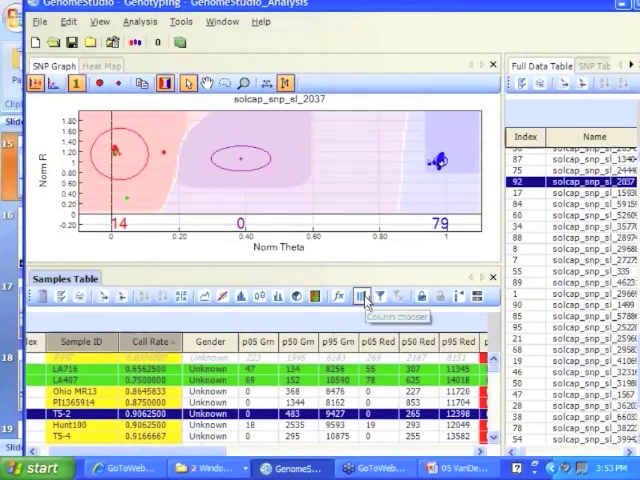
{"action": "mouse_move", "coordinate": [363, 295]}
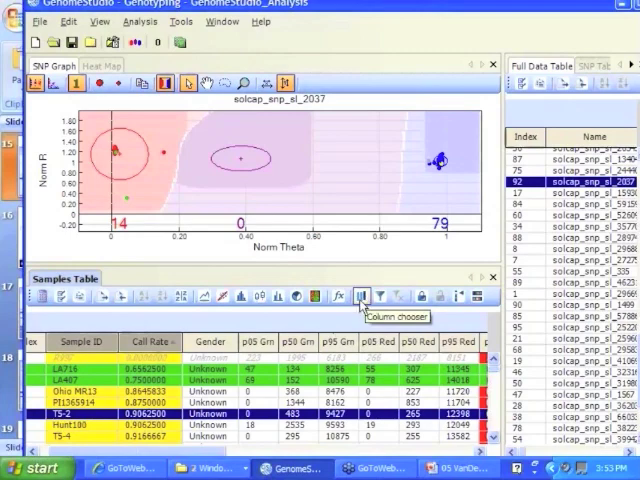
- Hide Gender and the p05, p50 and p95 Grn and Red columns in Column Chooser
{"action": "left_click", "coordinate": [364, 295]}
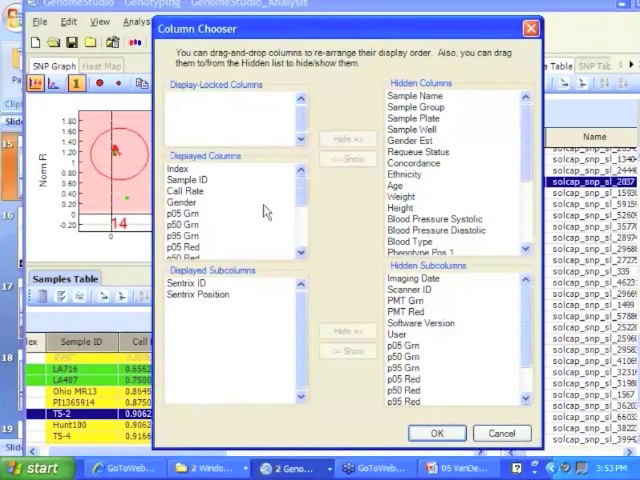
{"action": "mouse_move", "coordinate": [258, 208]}
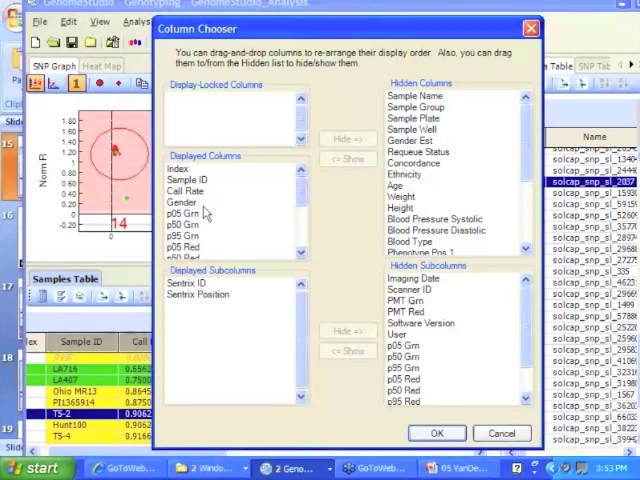
{"action": "left_click", "coordinate": [184, 202]}
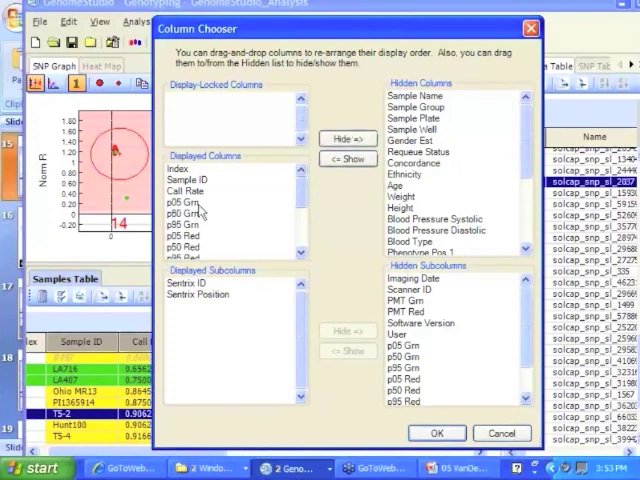
{"action": "left_click", "coordinate": [185, 202]}
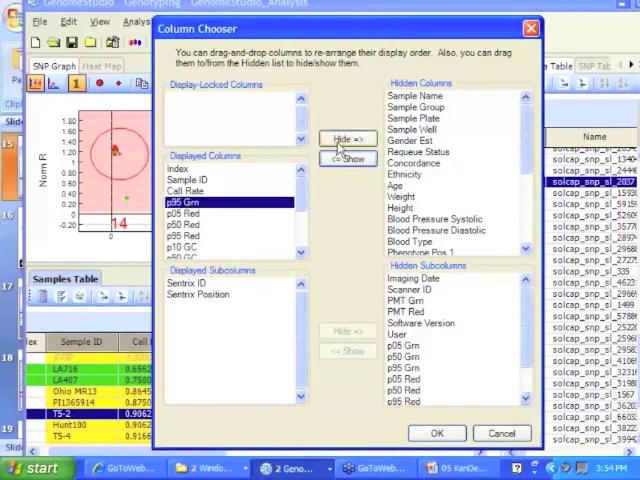
{"action": "left_click", "coordinate": [347, 138]}
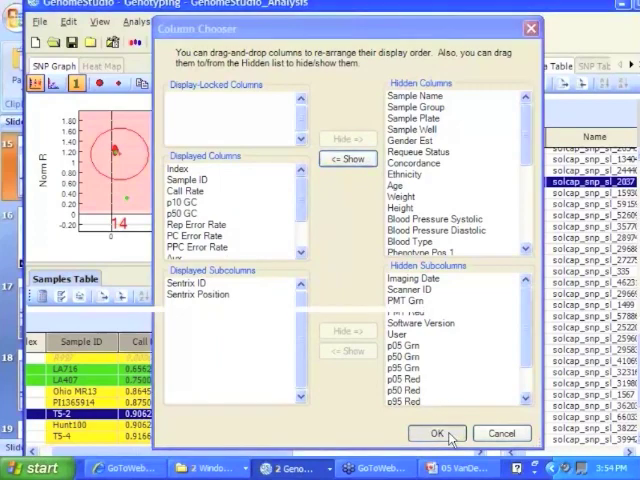
{"action": "left_click", "coordinate": [431, 432]}
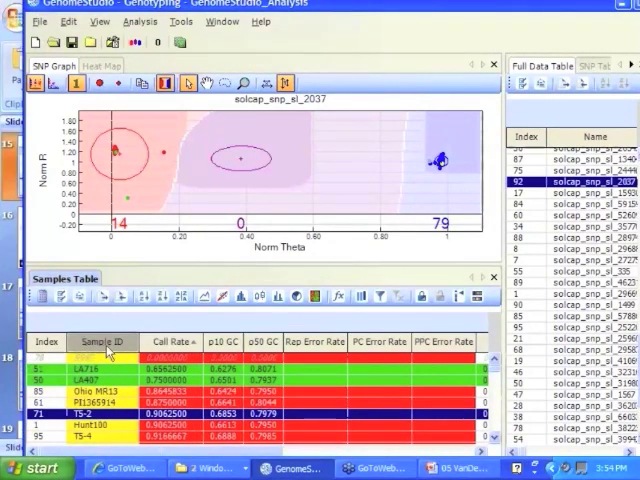
{"action": "mouse_move", "coordinate": [127, 352]}
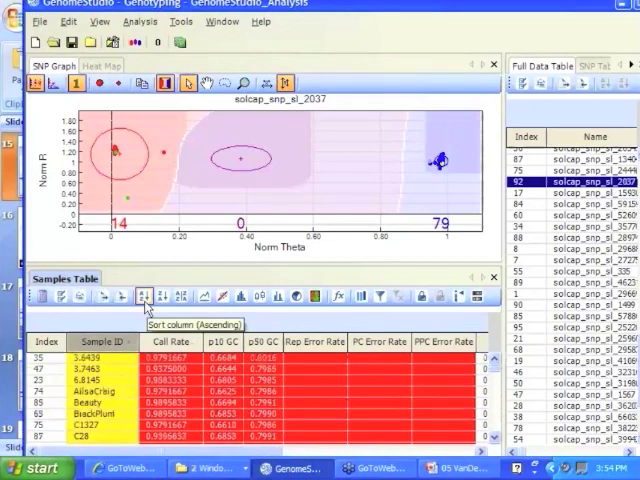
- Sort samples by Index ascending, starting with Hunt100, M82 and OH8245
{"action": "left_click", "coordinate": [48, 341]}
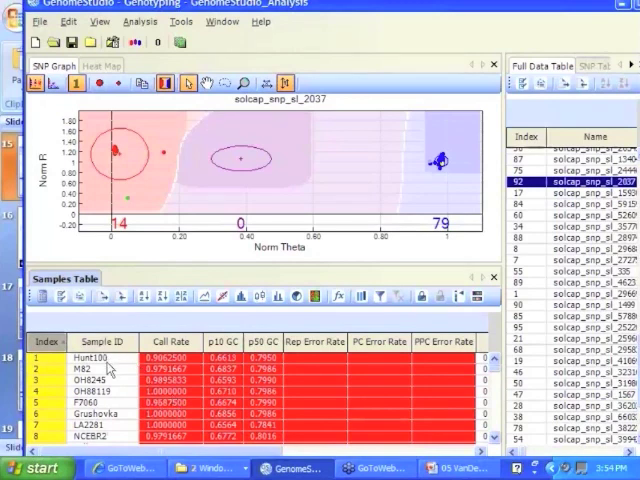
{"action": "mouse_move", "coordinate": [105, 378]}
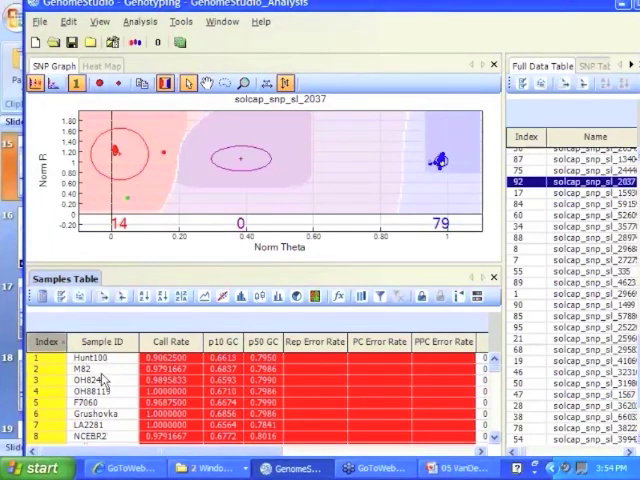